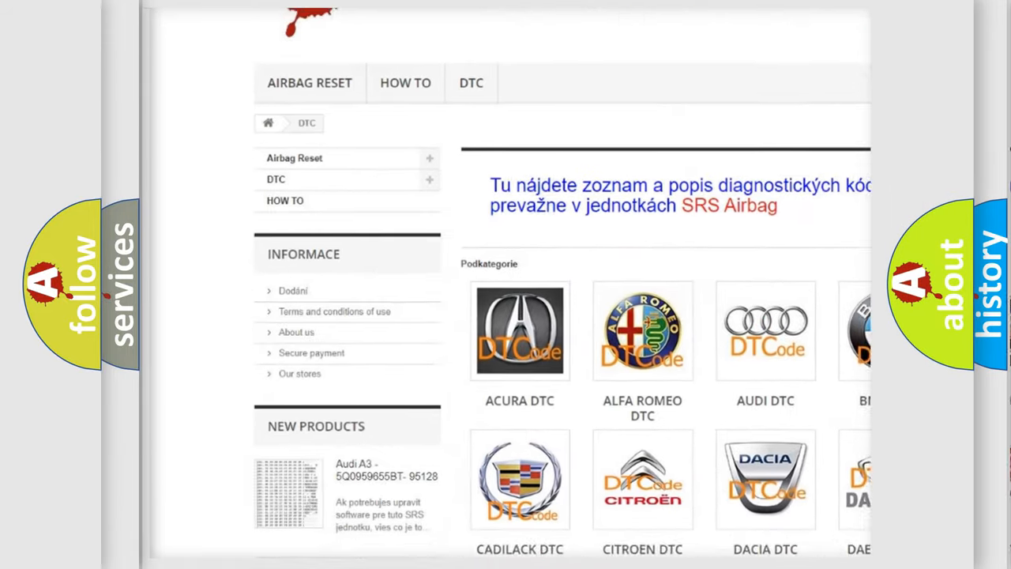
pyautogui.scroll(-3)
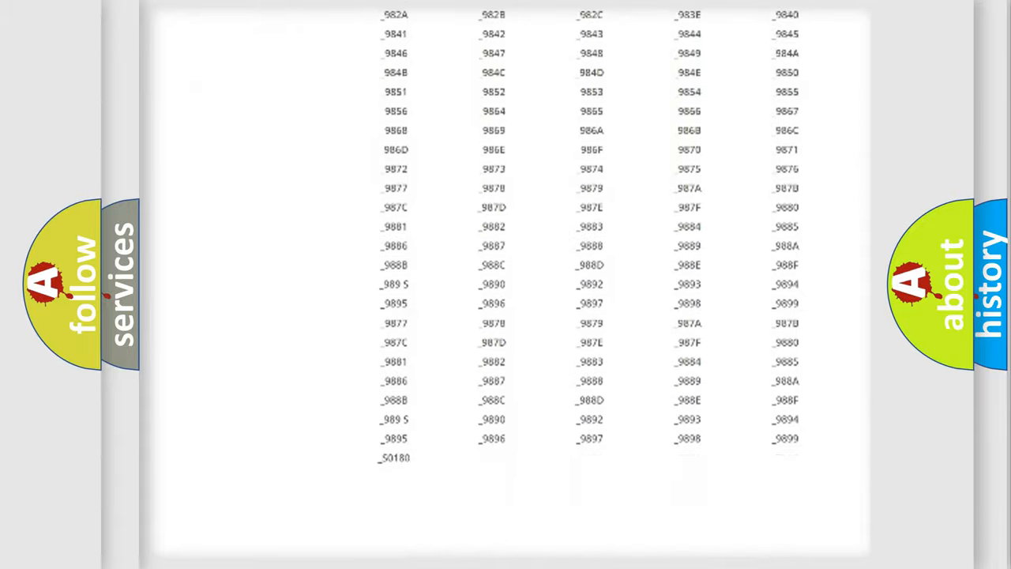
pyautogui.scroll(3)
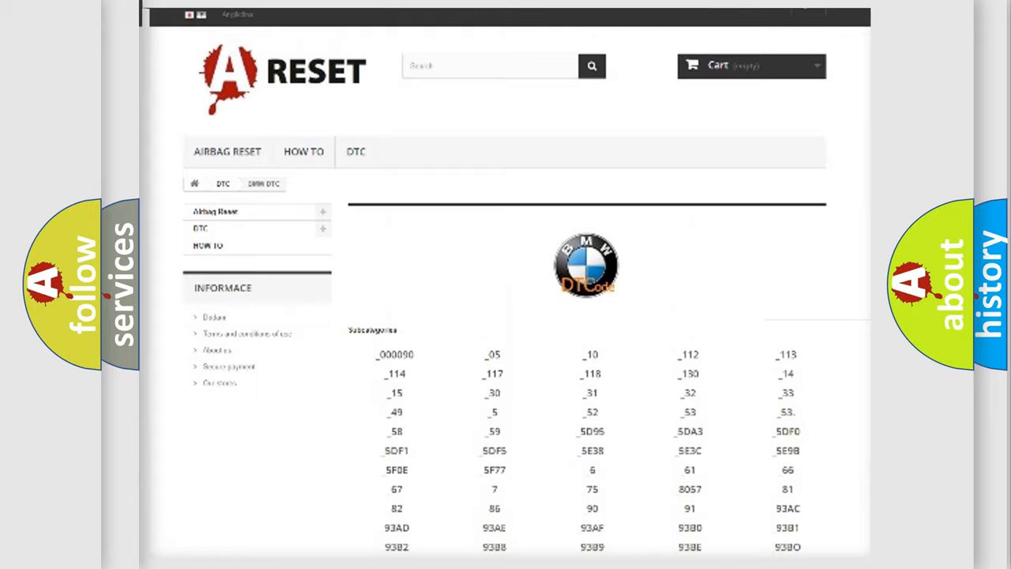